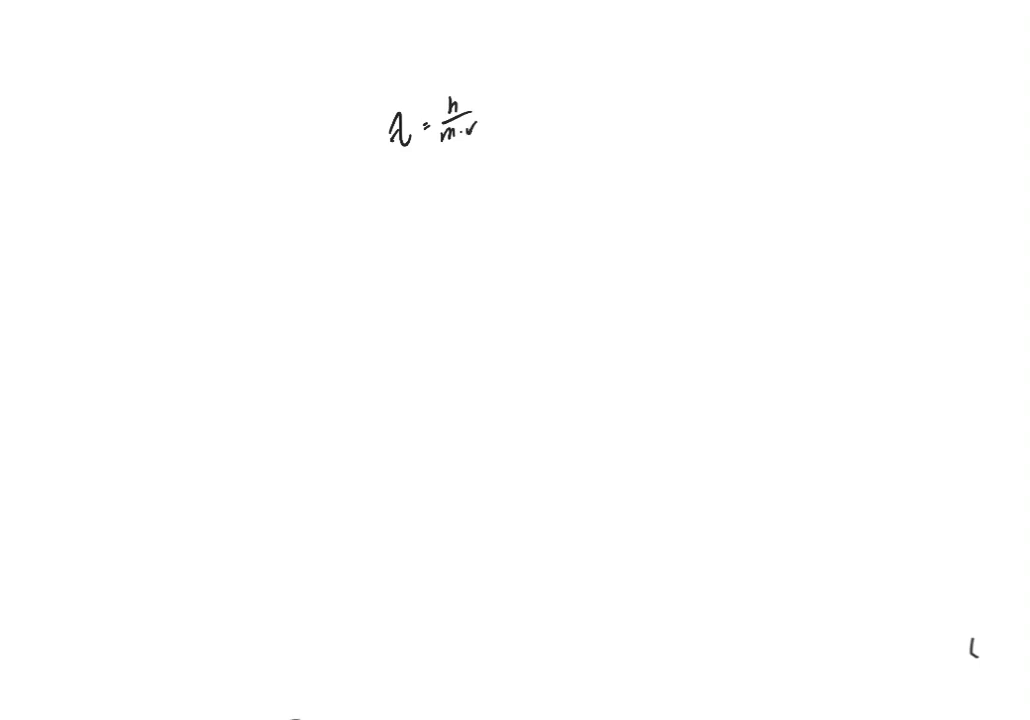
pyautogui.write('1.75 x10 5 m/s')
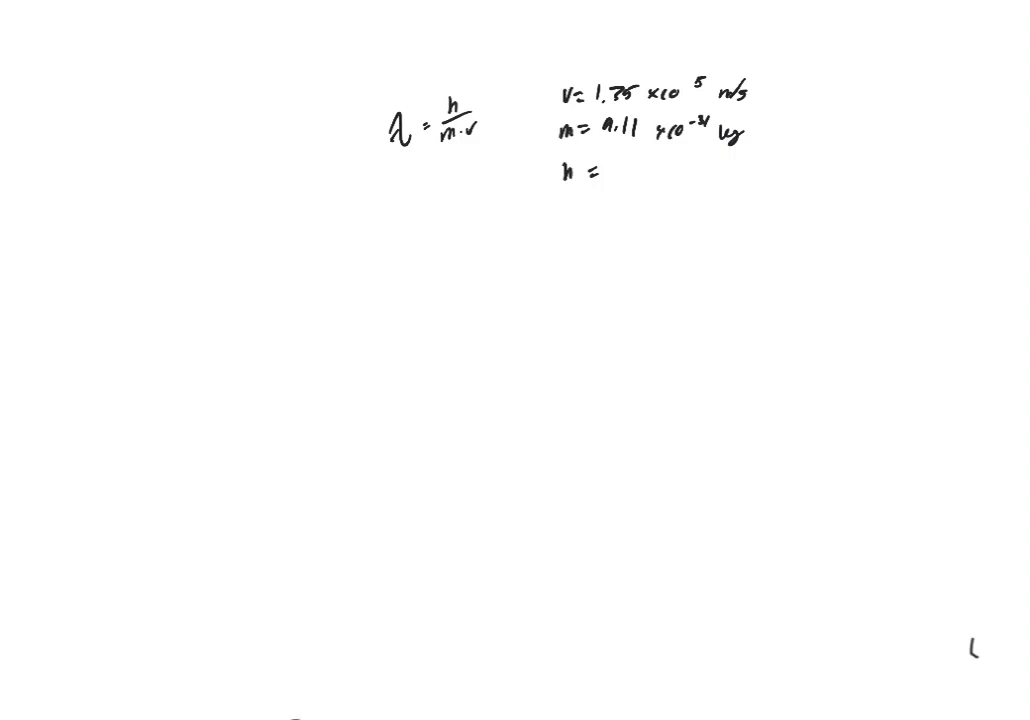
pyautogui.write('6.63x10-34')
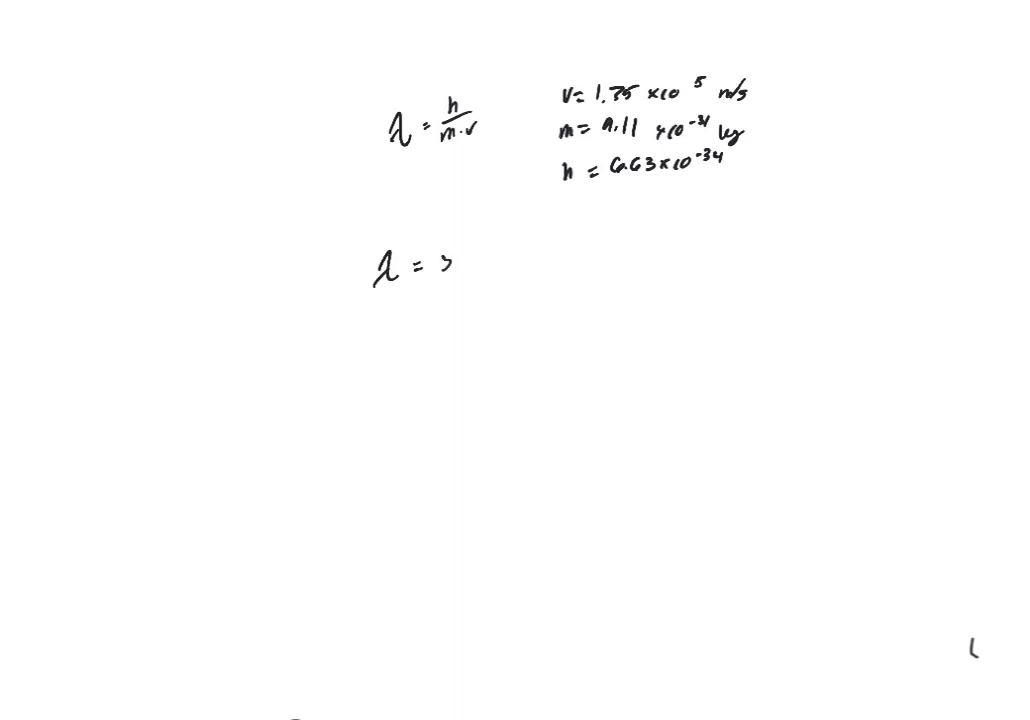
pyautogui.write('5.39 nm')
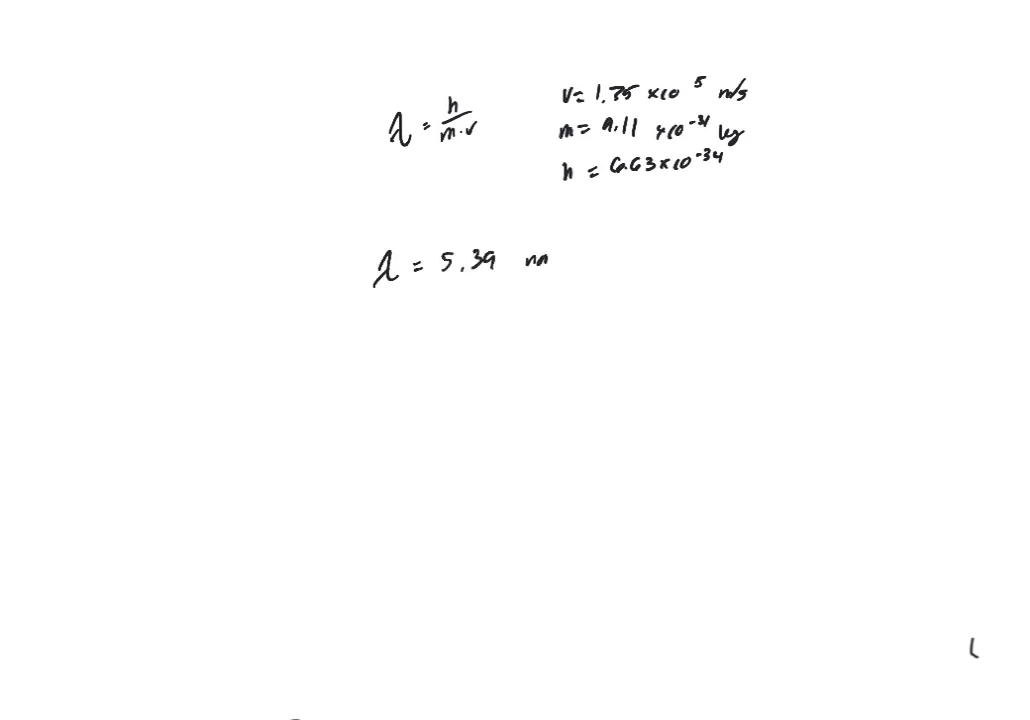